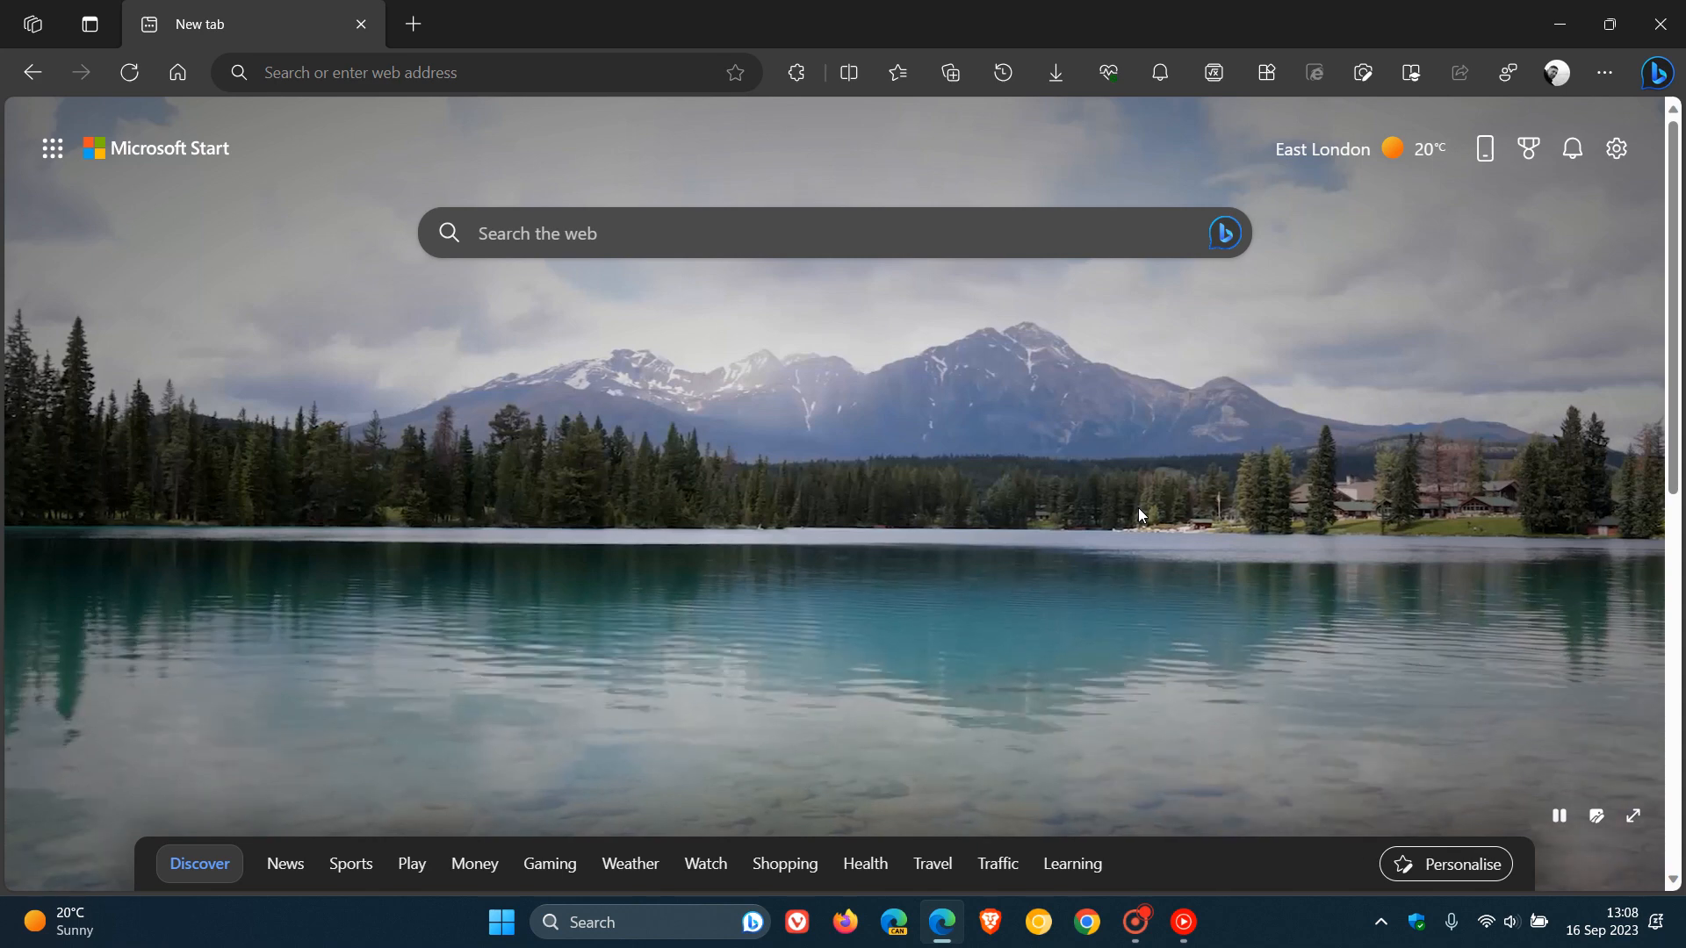
mouse_move(1563, 272)
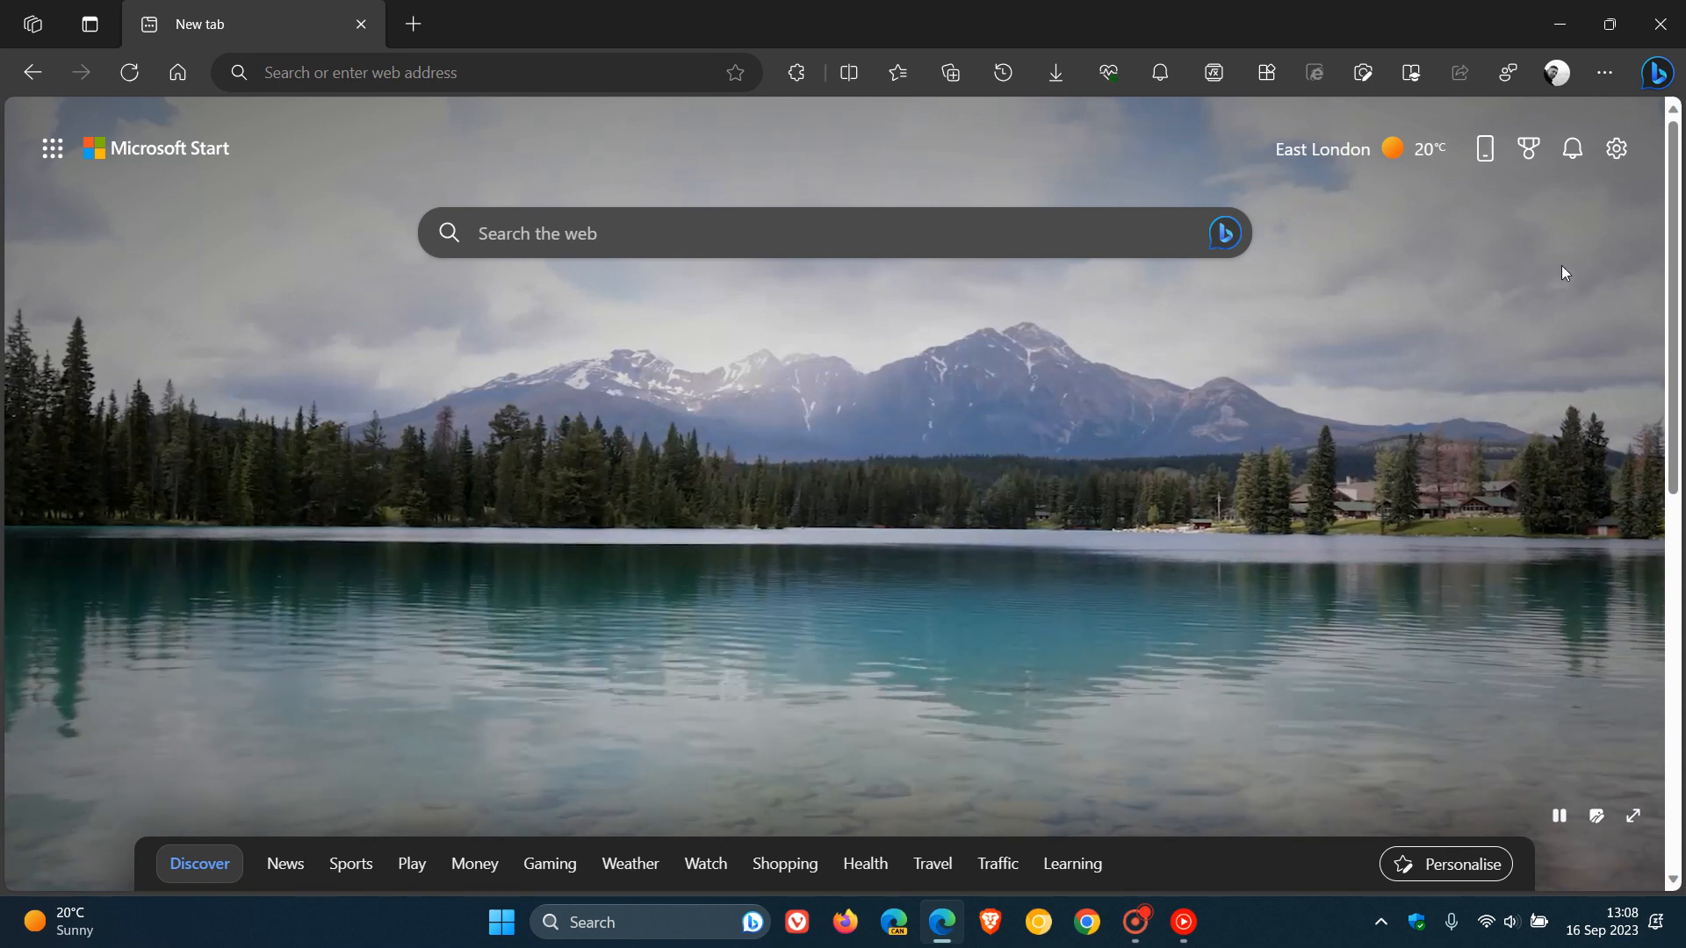
Step: Show the Help and feedback options from Edge's Settings and more menu
click(1603, 72)
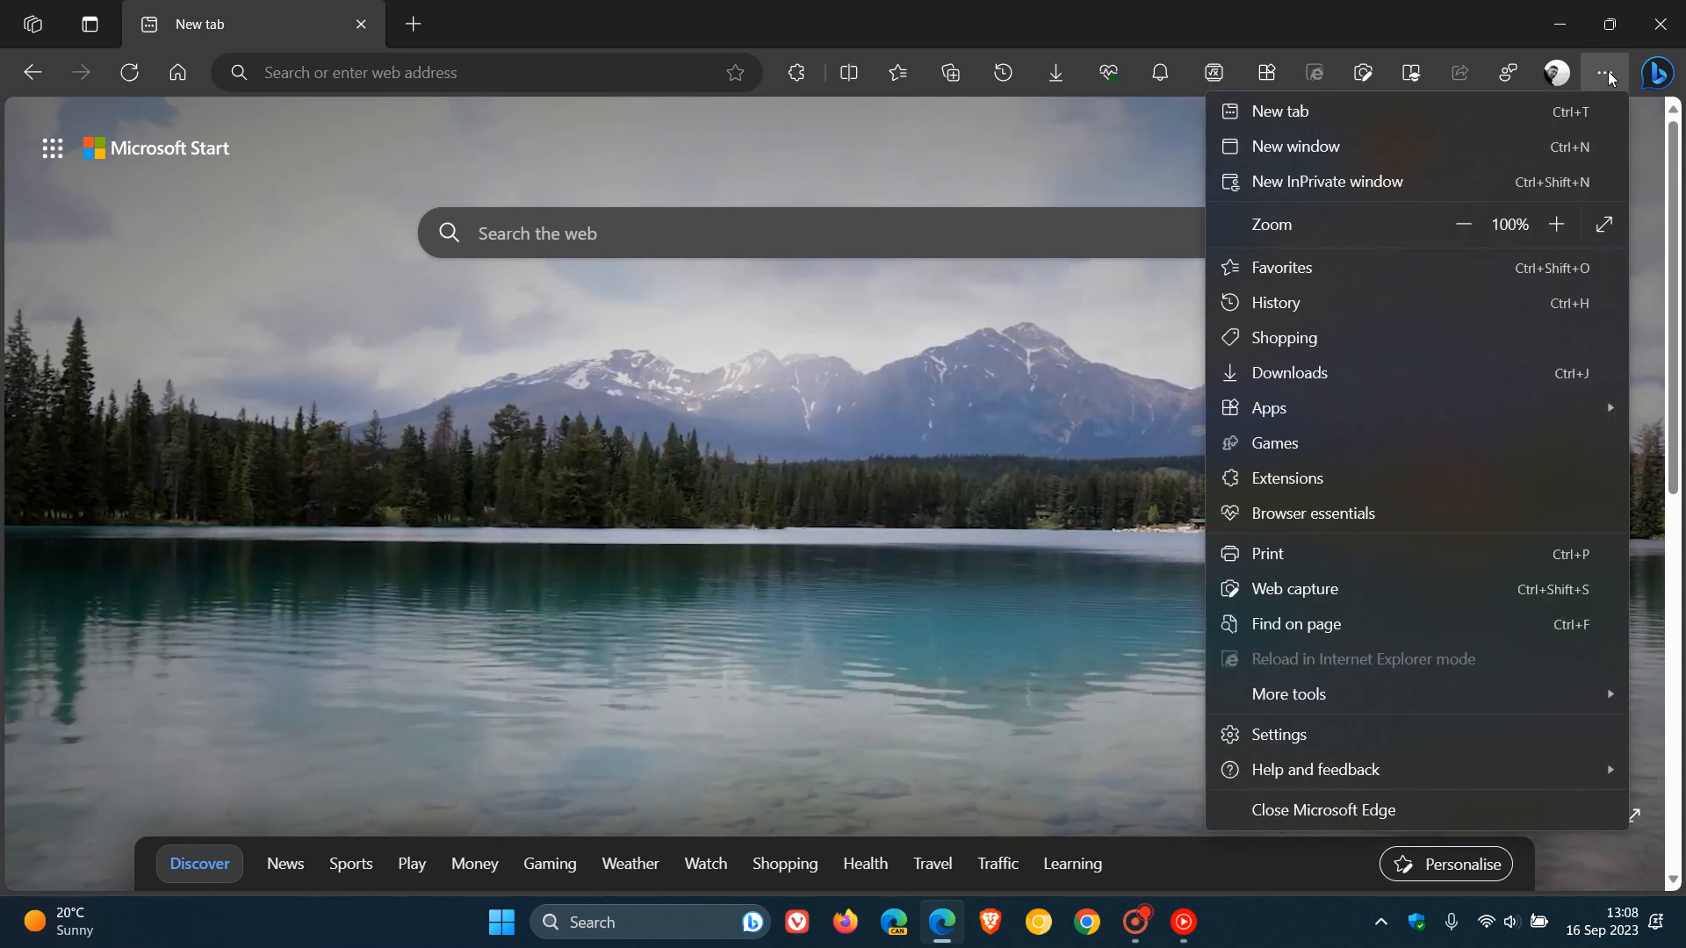
click(1316, 769)
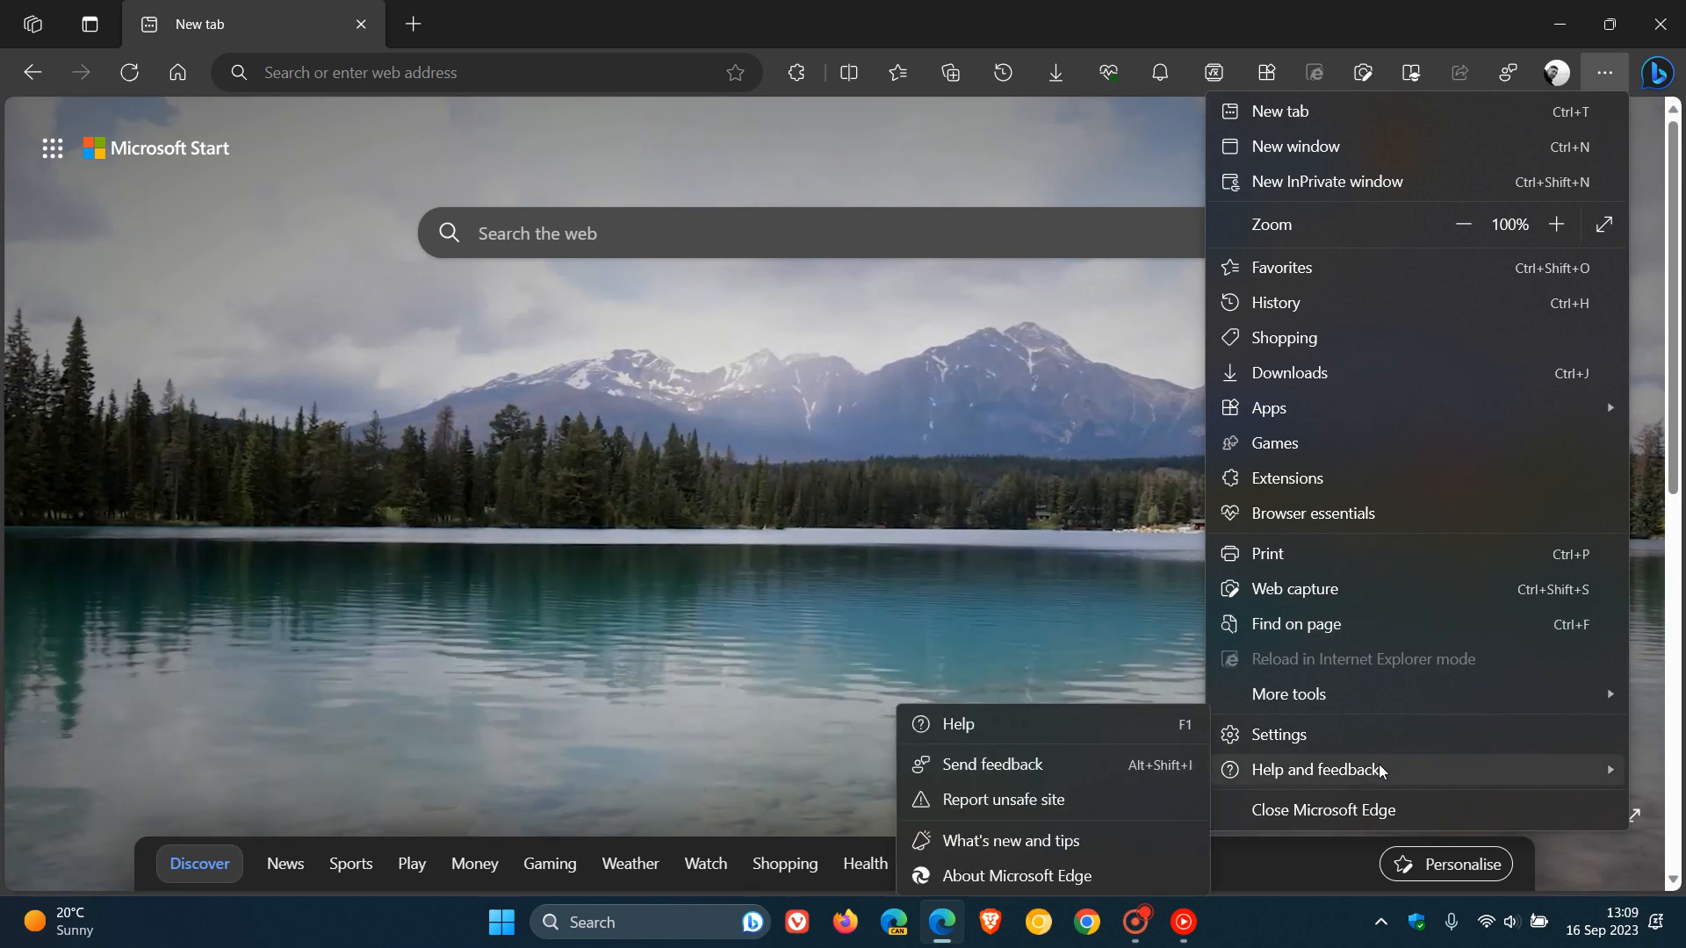
Step: Confirm About Microsoft Edge shows version 117.0.2045.31 up to date, then return to start and reopen the menu
click(1015, 875)
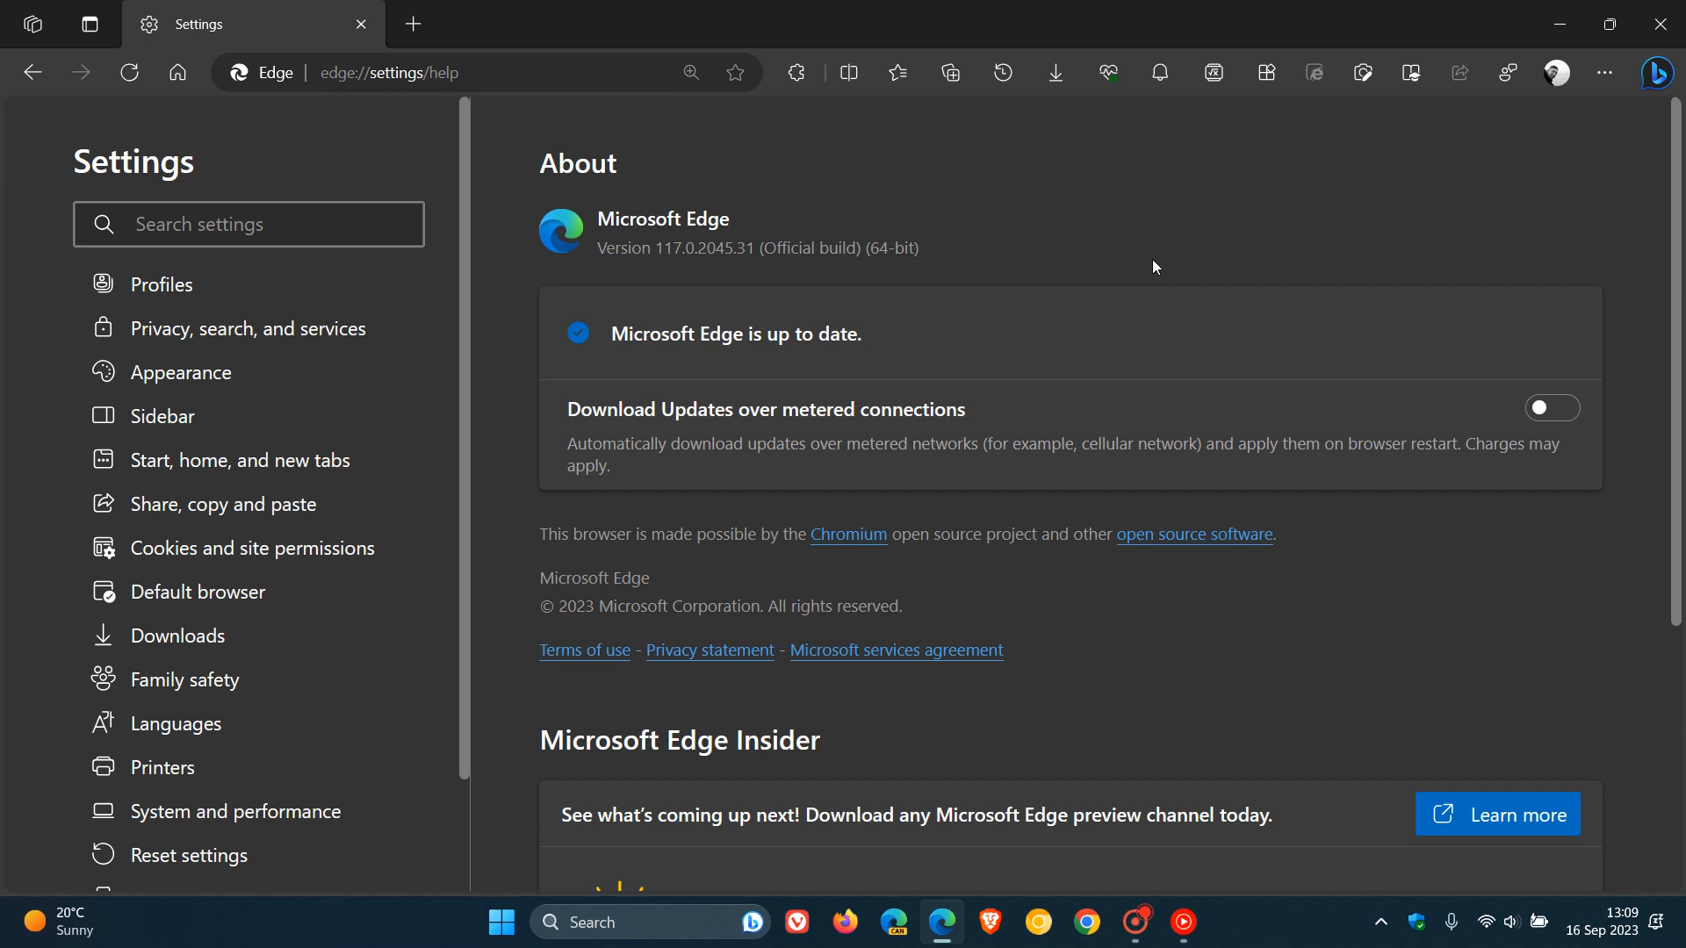
mouse_move(1196, 201)
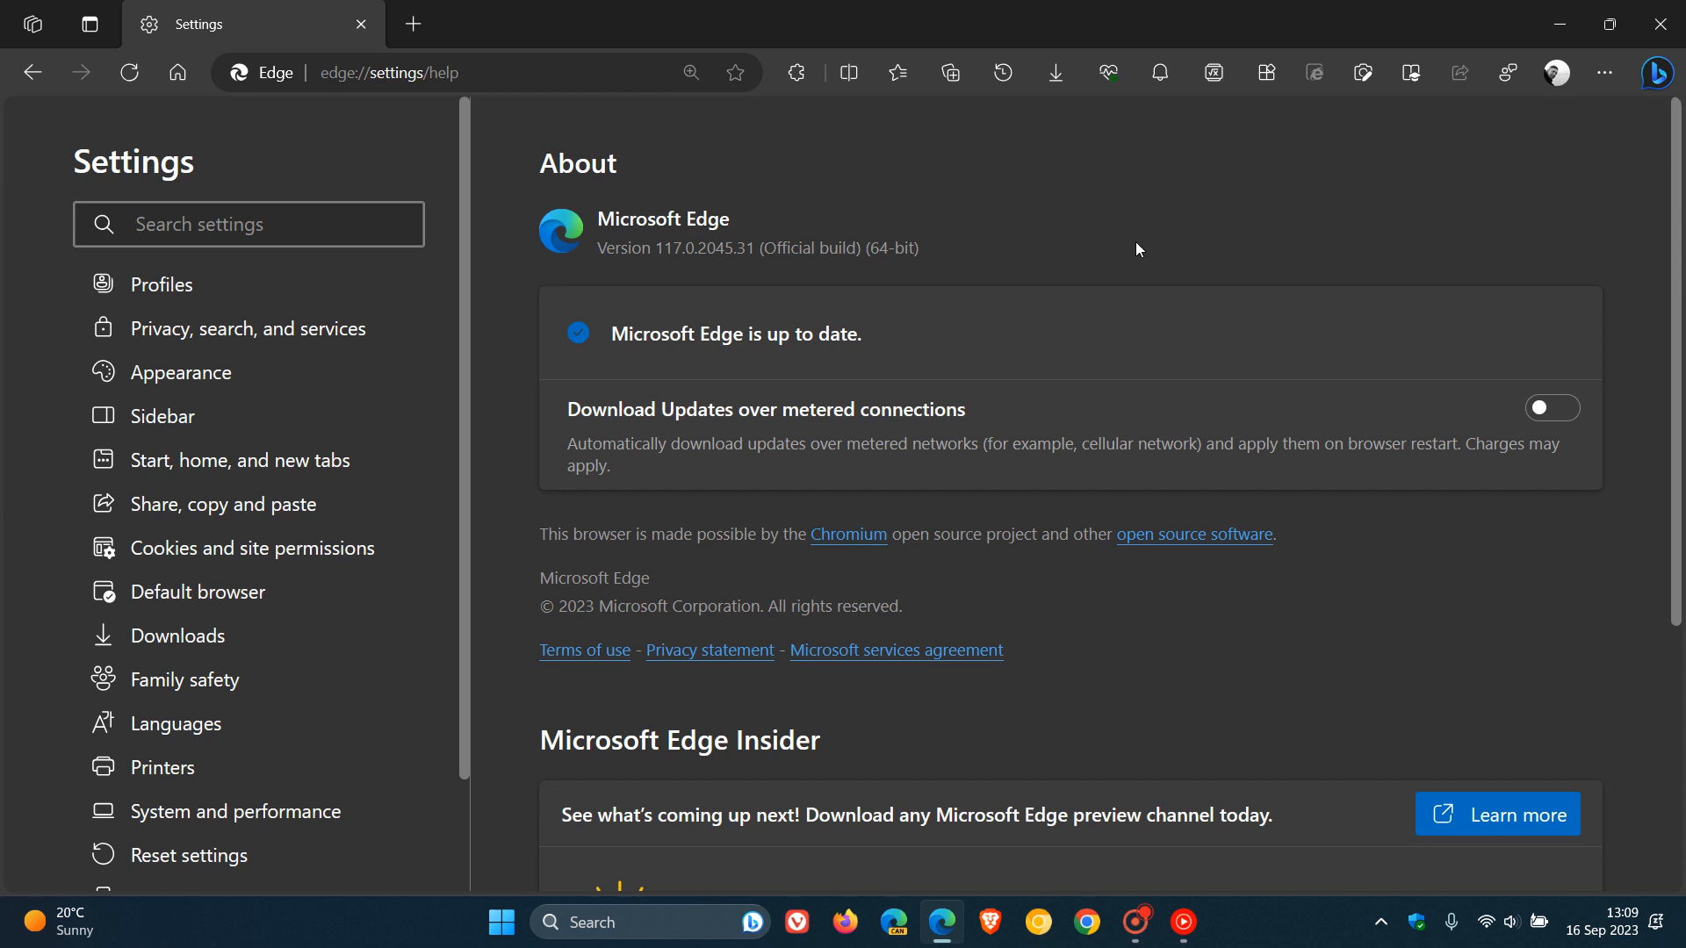
mouse_move(191, 74)
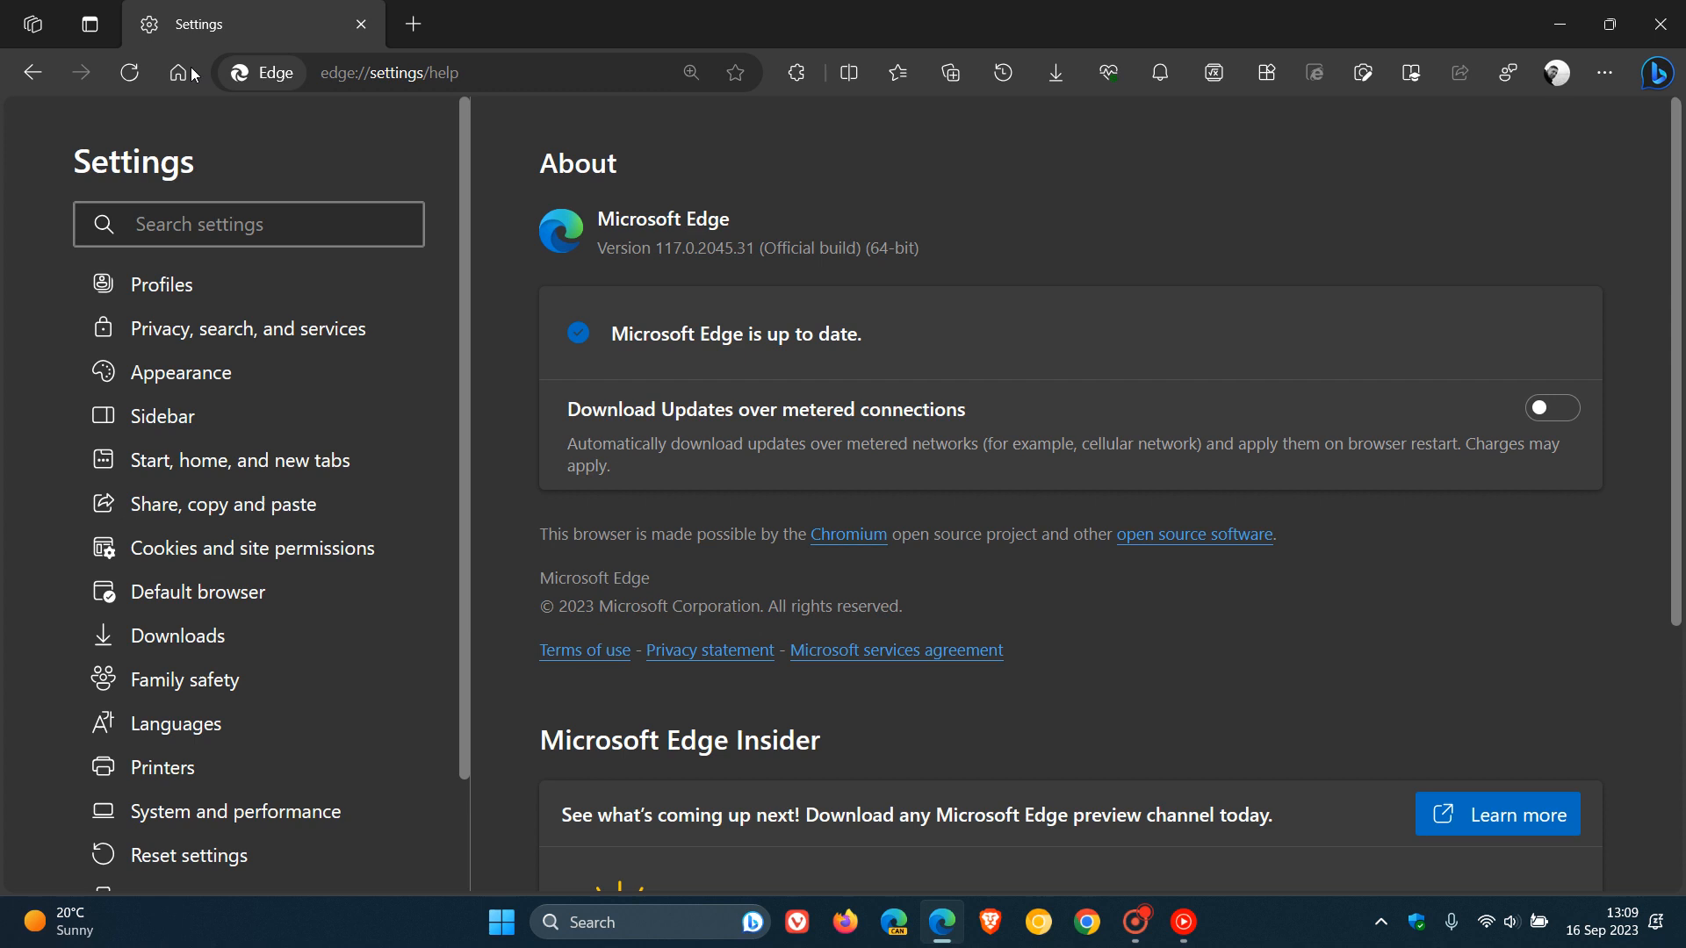
click(412, 22)
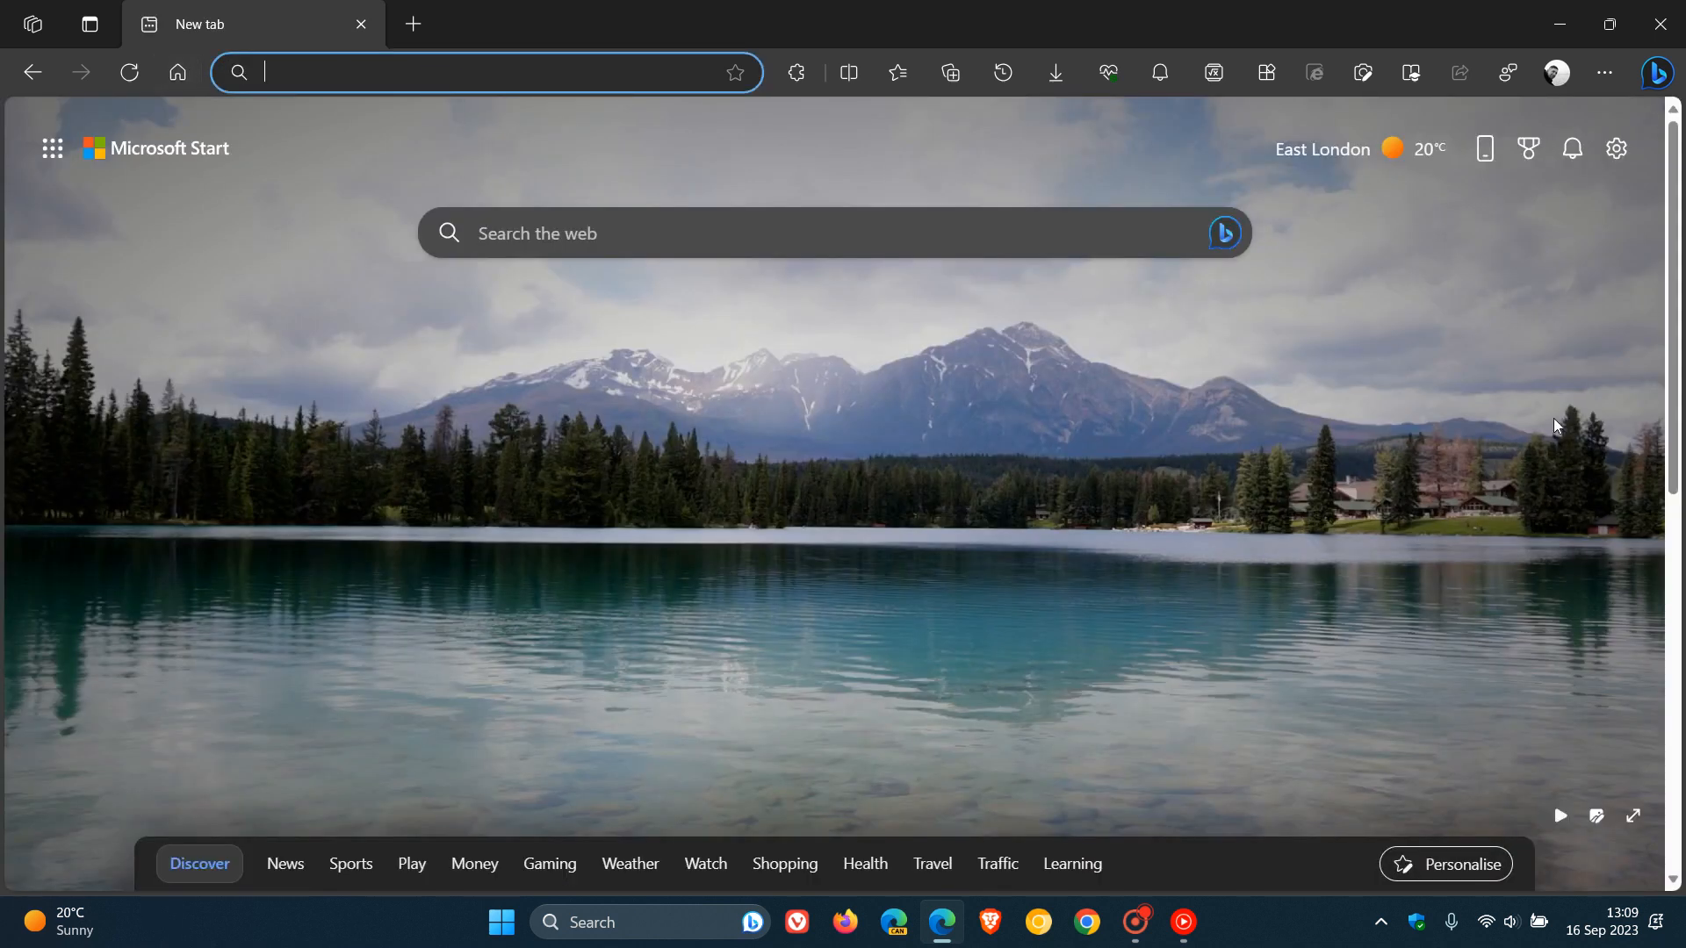
click(1604, 72)
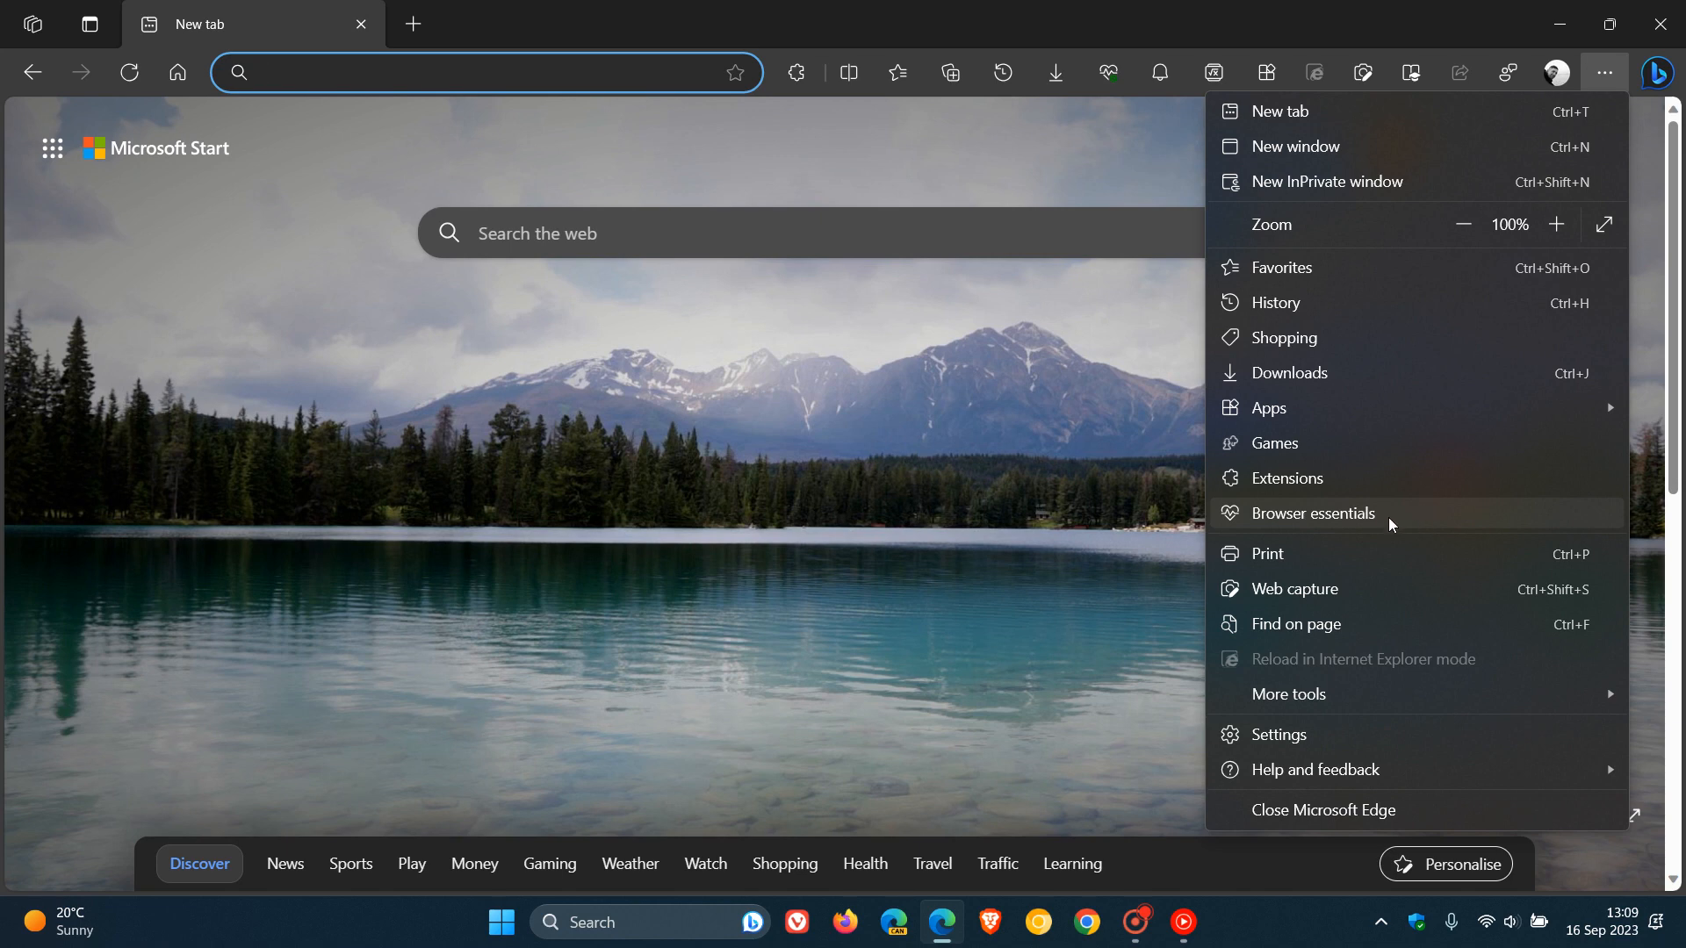
Step: Review Browser essentials — efficiency mode on, 1722 sites scanned, VPN off — then close the panel
click(1312, 513)
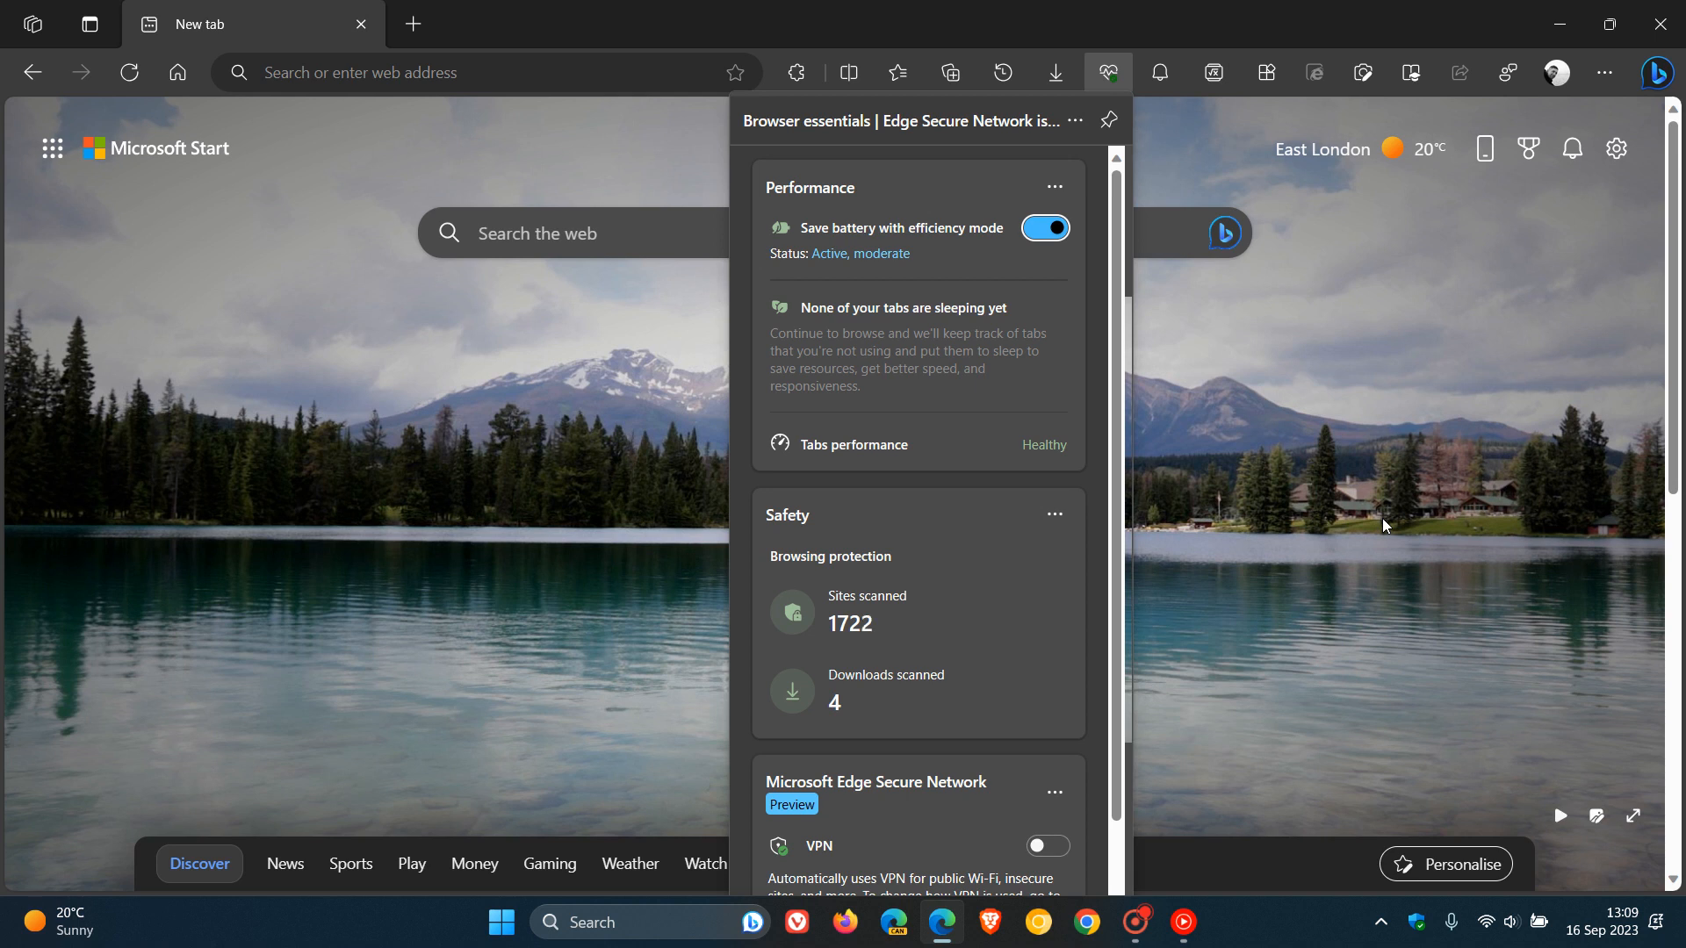
mouse_move(845, 349)
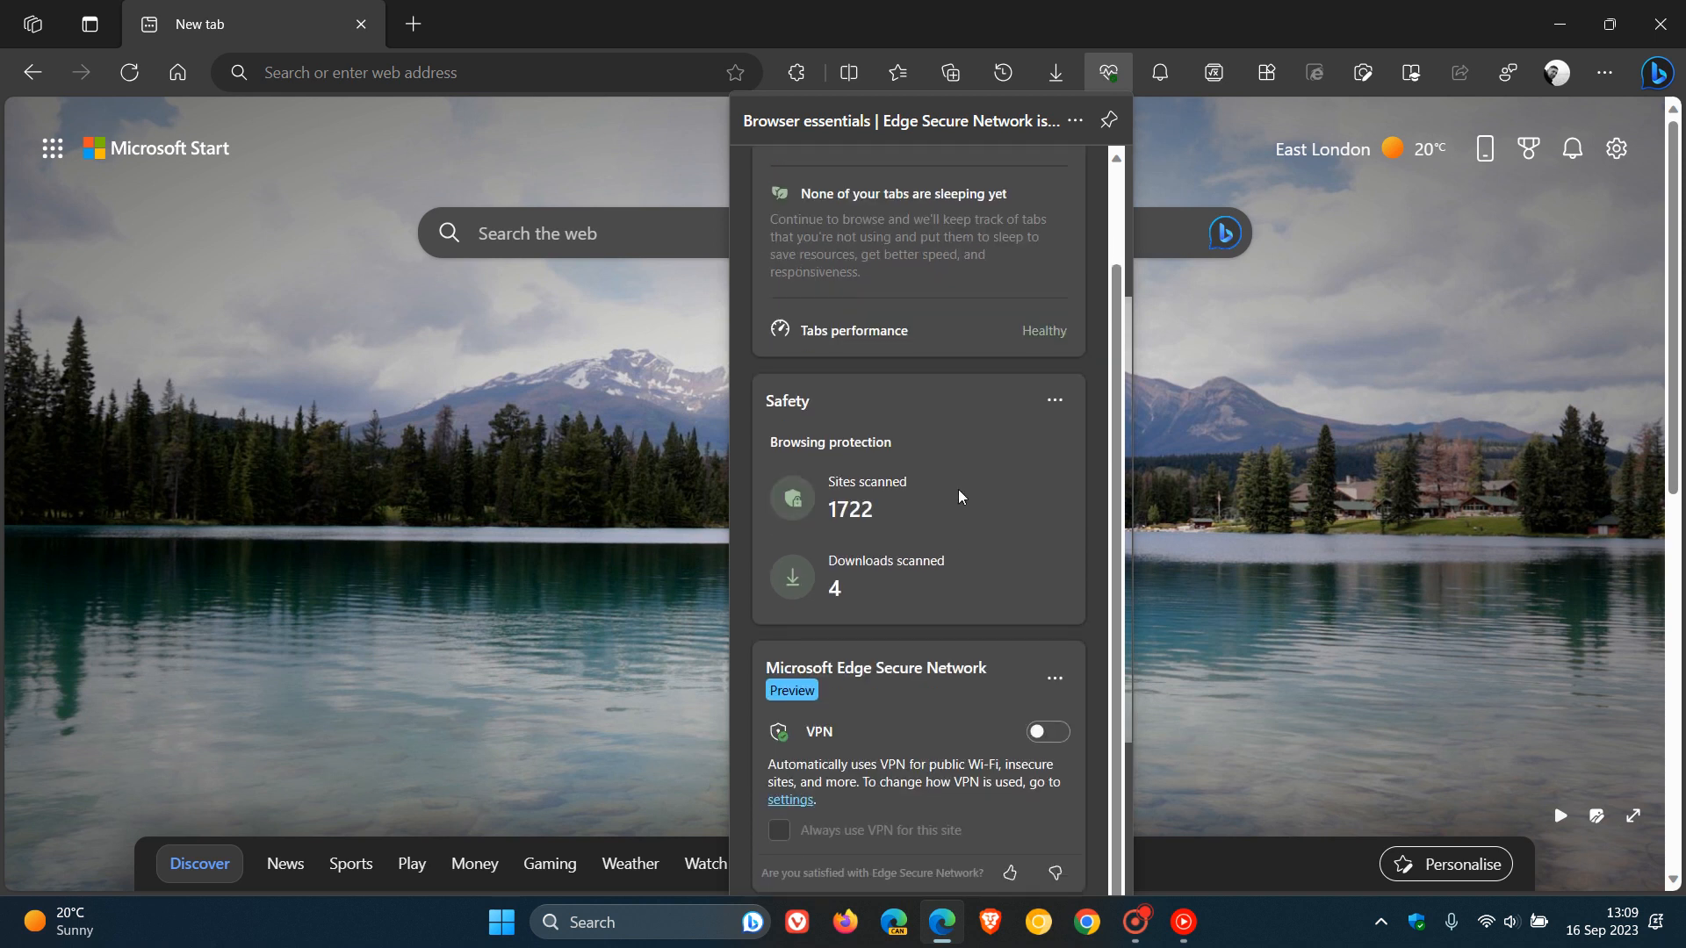
mouse_move(945, 706)
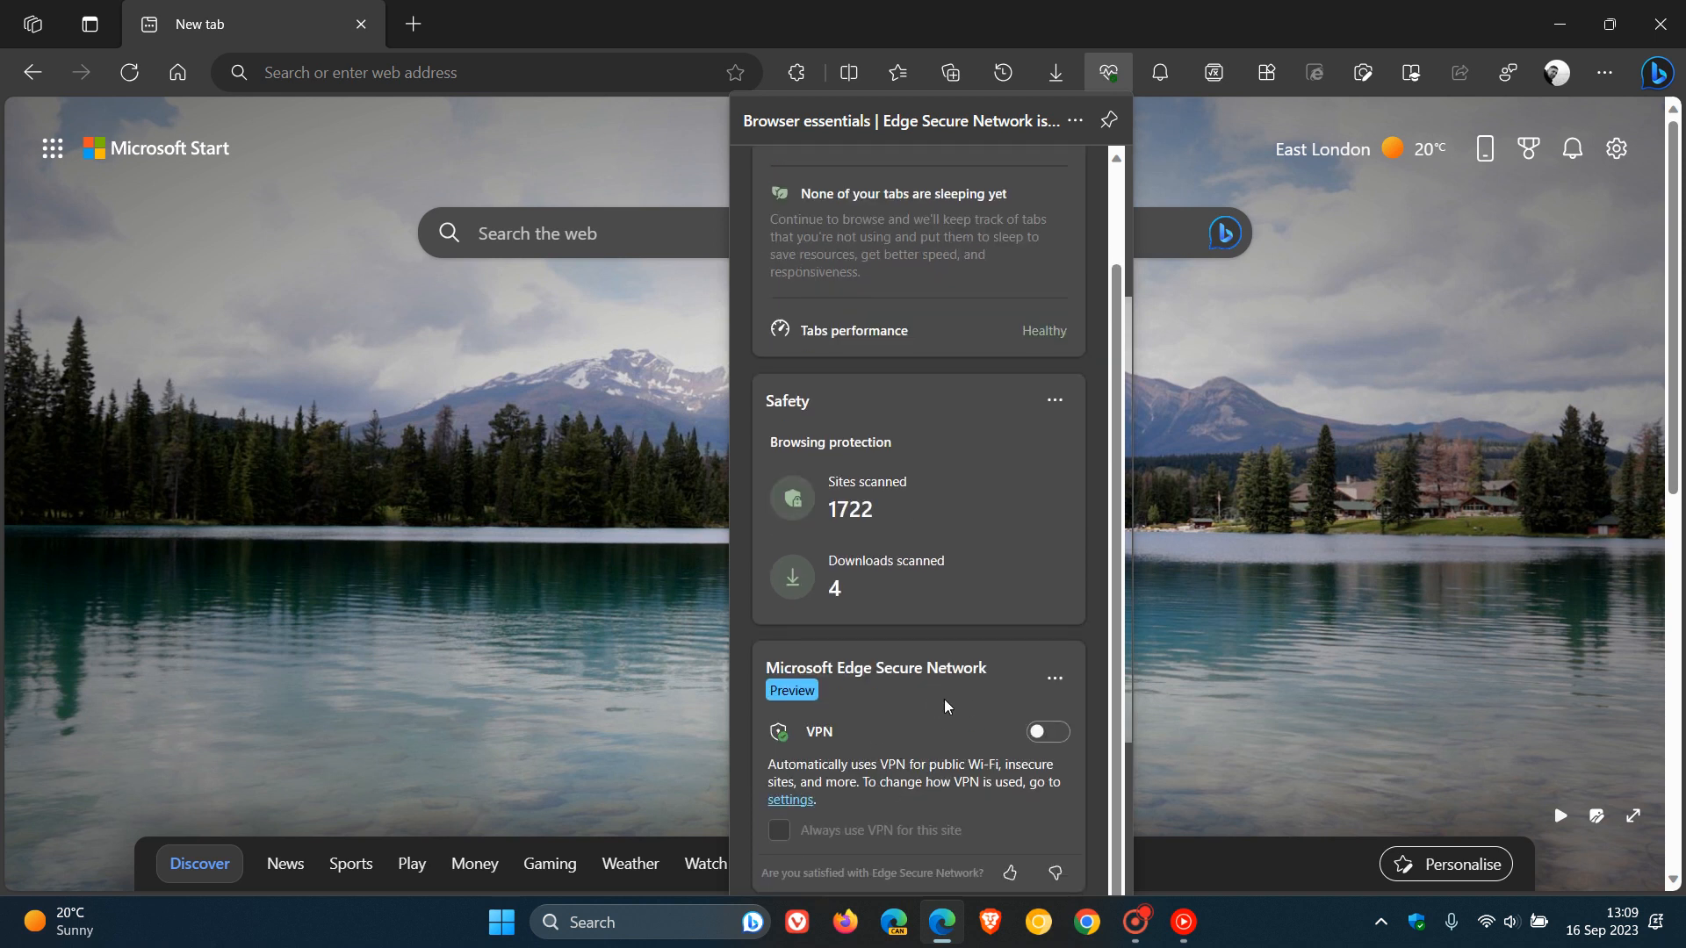
mouse_move(927, 658)
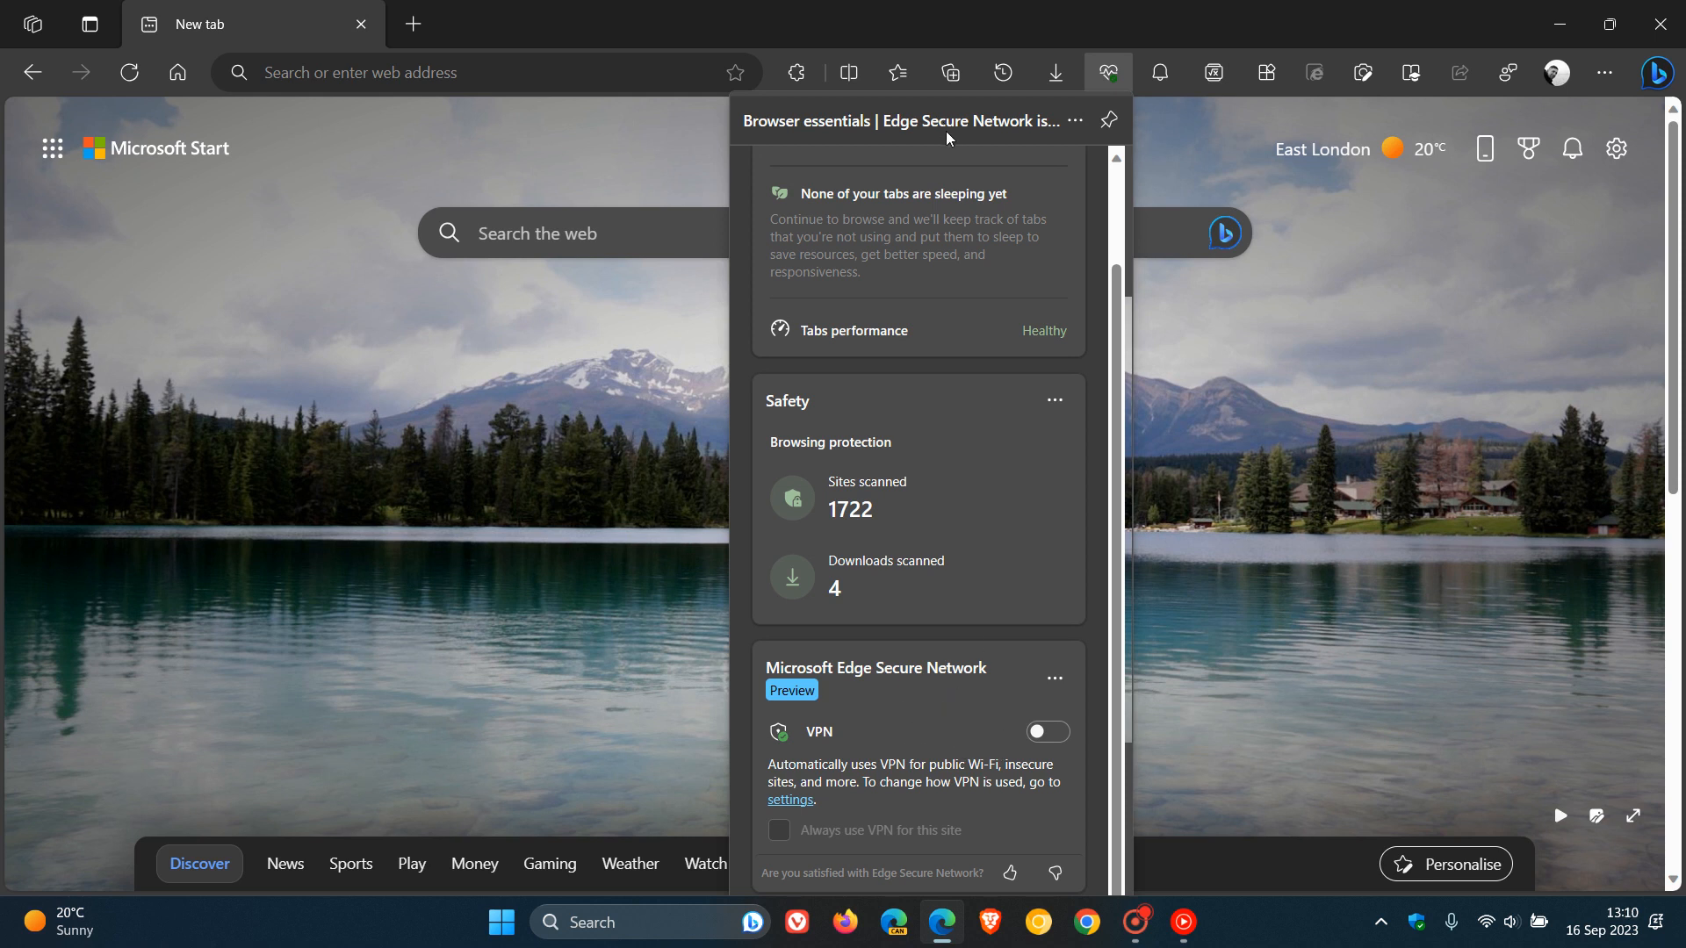
mouse_move(1349, 537)
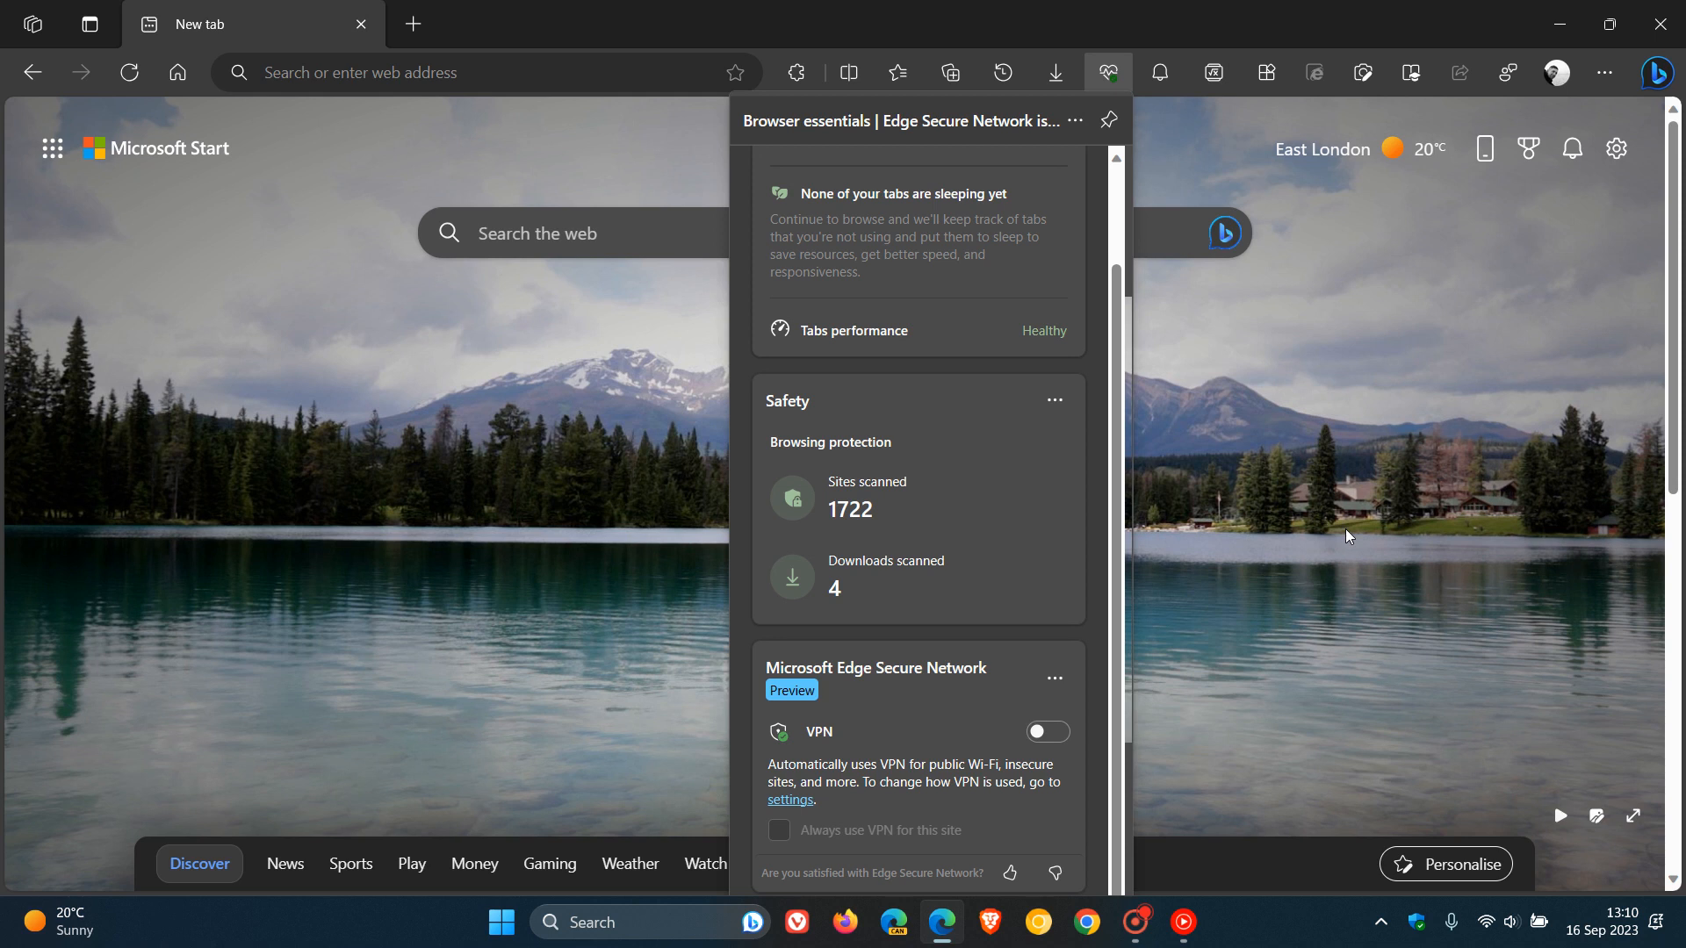
mouse_move(1008, 329)
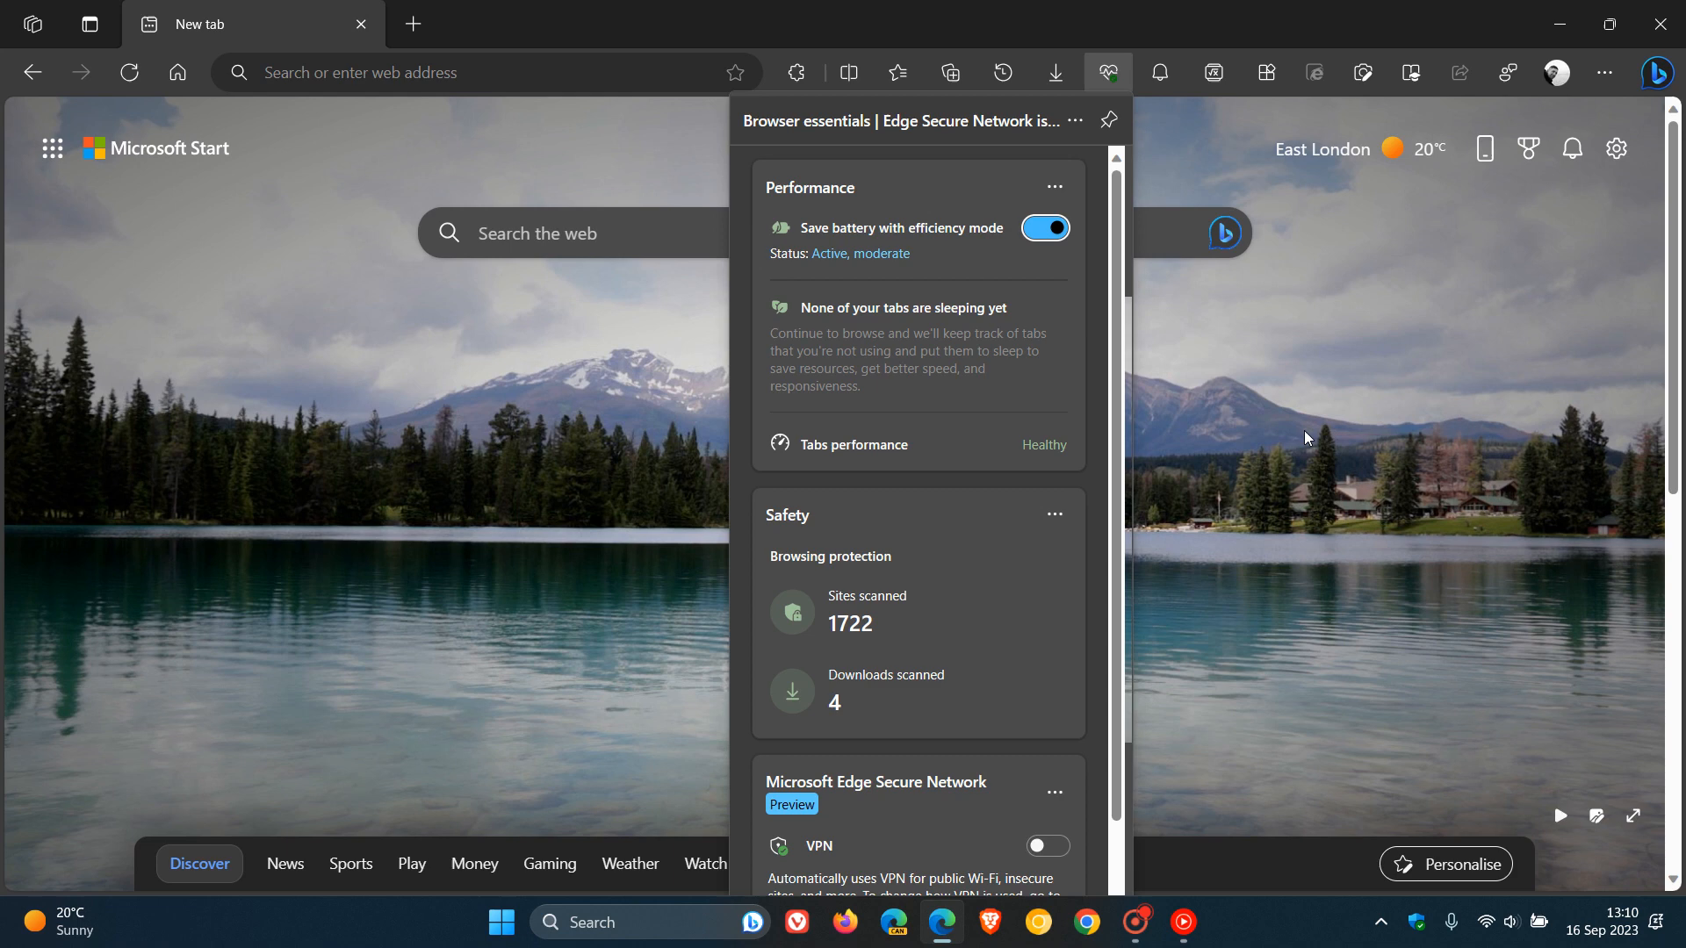
click(1108, 72)
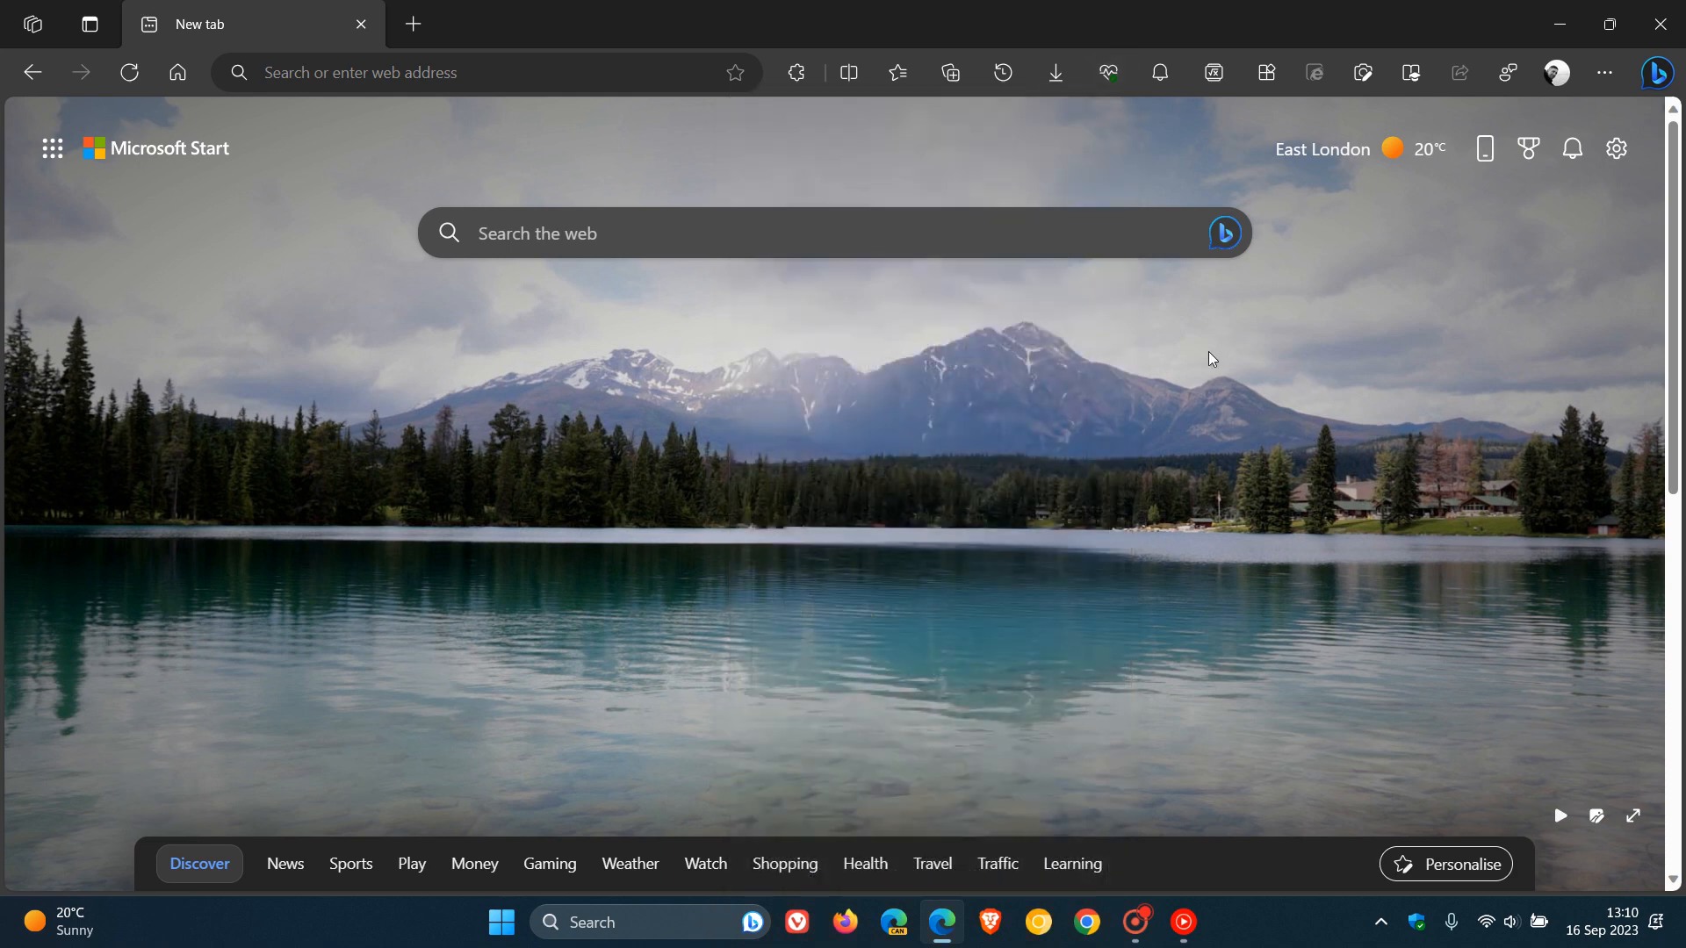